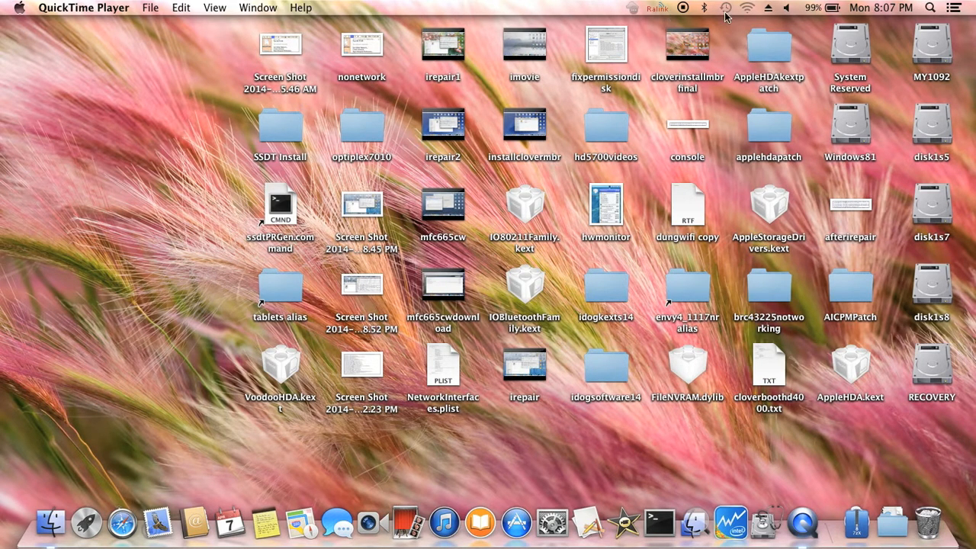
- Launch System Preferences to reach the Network settings showing Wi-Fi on but unconnected
{"action": "left_click", "coordinate": [743, 8]}
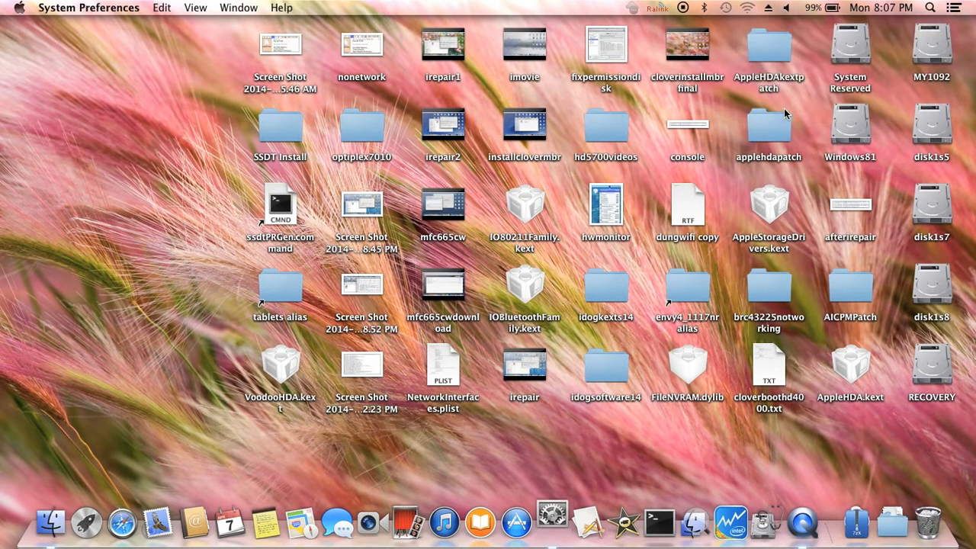
{"action": "mouse_move", "coordinate": [686, 183]}
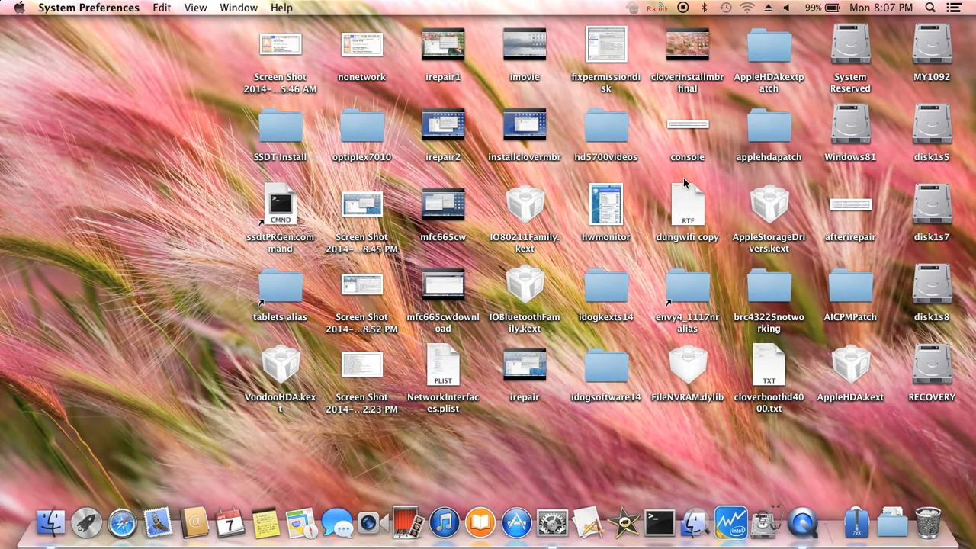
{"action": "mouse_move", "coordinate": [655, 192]}
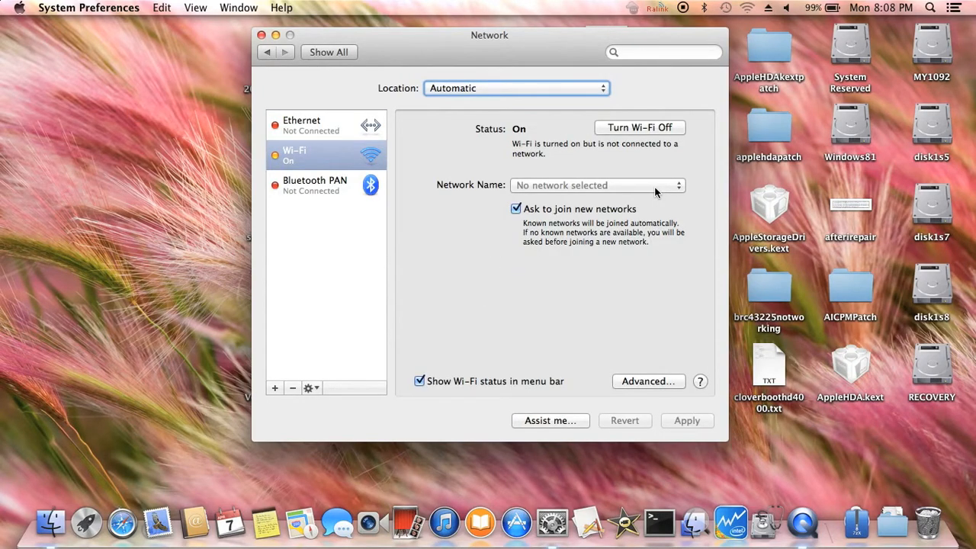
{"action": "mouse_move", "coordinate": [37, 67]}
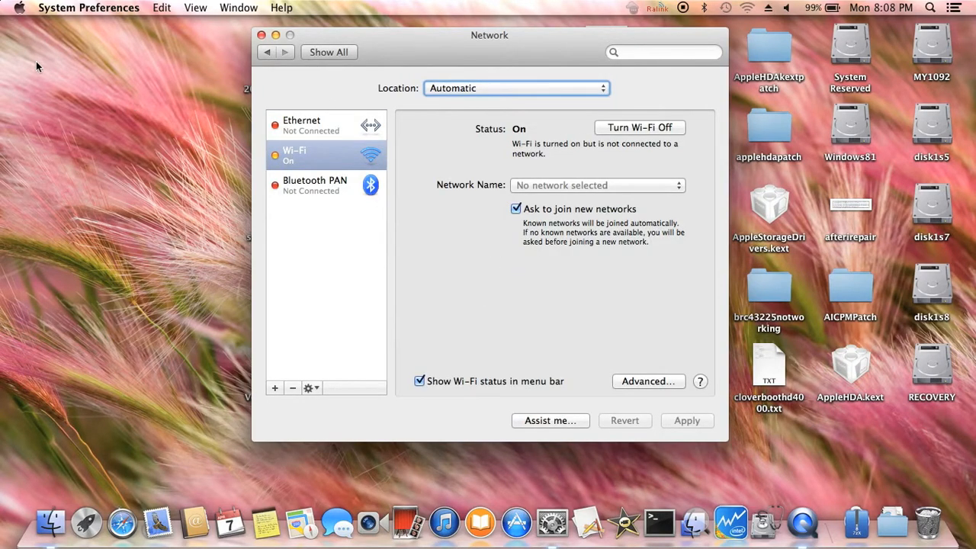
- Show About This Mac from the Apple menu, reporting OS X 10.9.2
{"action": "left_click", "coordinate": [19, 8]}
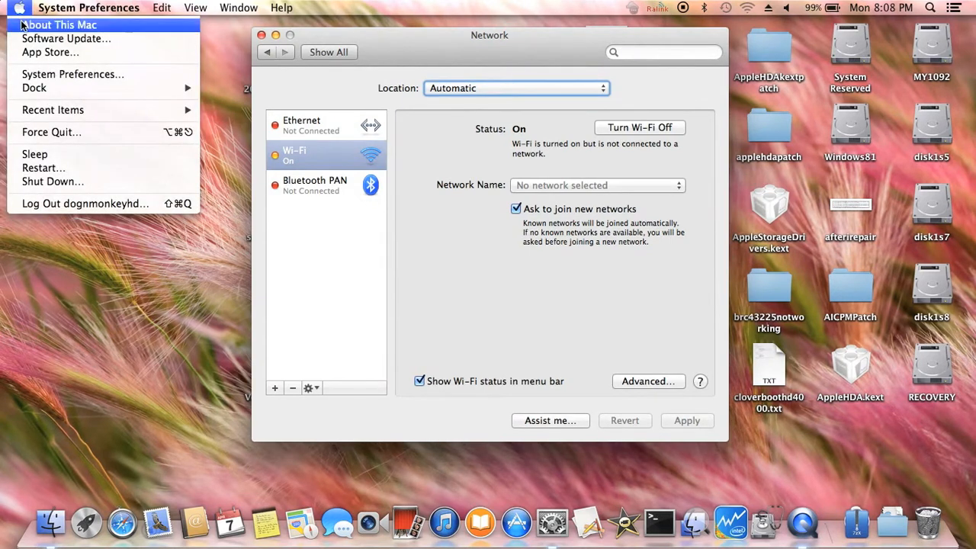
{"action": "left_click", "coordinate": [61, 25]}
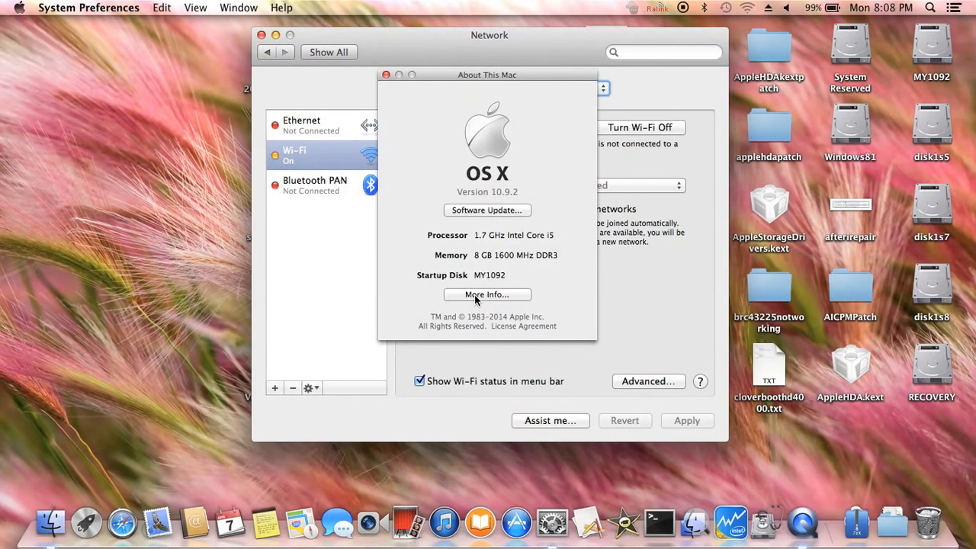
- View the System Information Wi-Fi report with blank country code and Not Associated status
{"action": "left_click", "coordinate": [386, 75]}
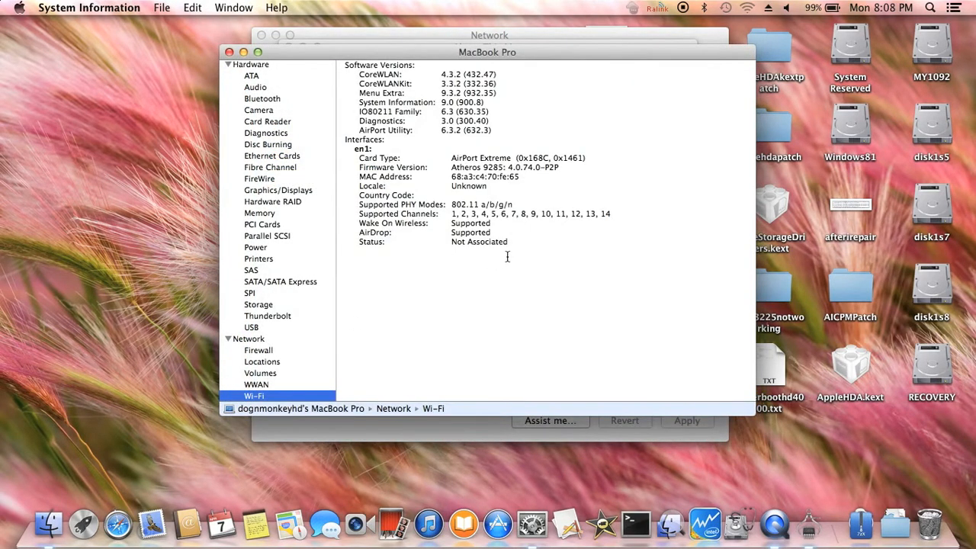
{"action": "mouse_move", "coordinate": [561, 232]}
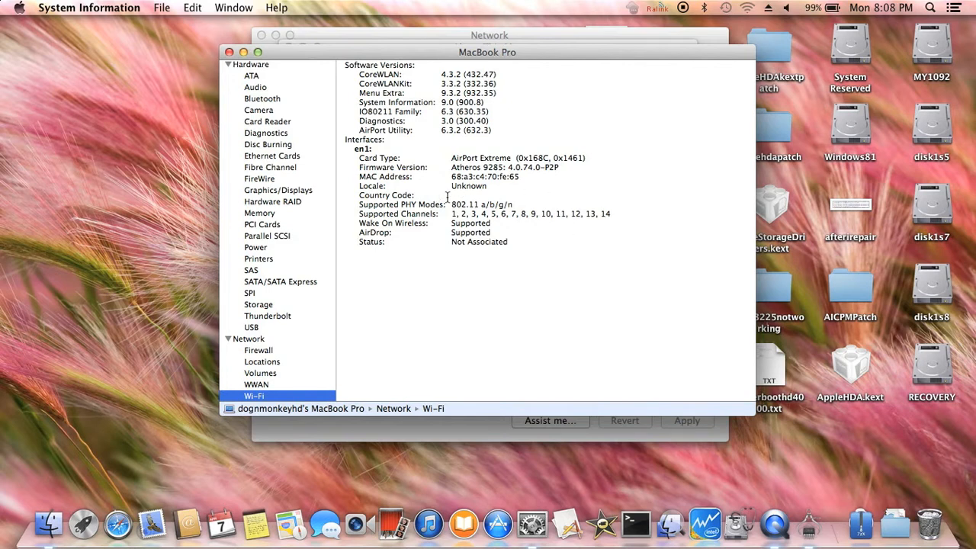
{"action": "mouse_move", "coordinate": [463, 204]}
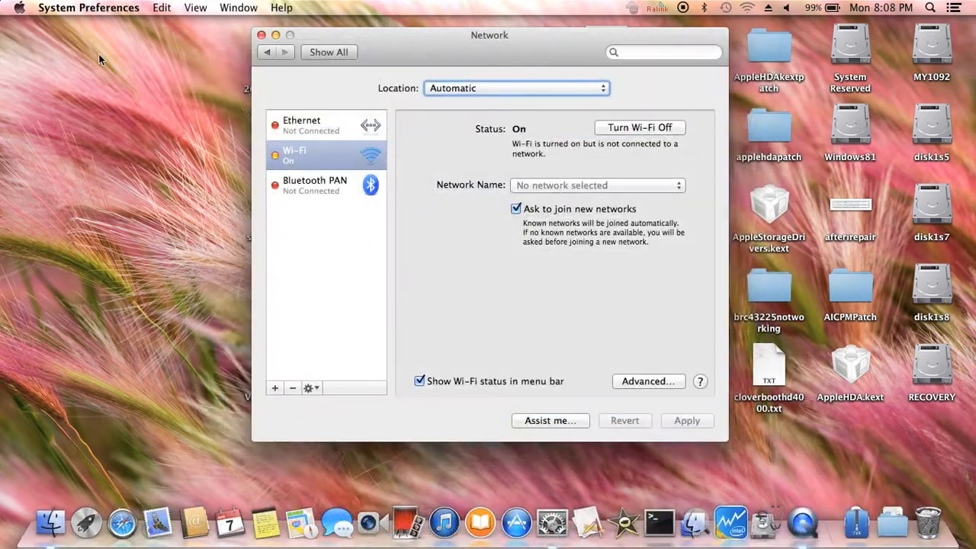
- Sleep and wake the Mac so Wi-Fi reconnects to dognmonkeyn with IP 192.168.10.101
{"action": "left_click", "coordinate": [19, 7]}
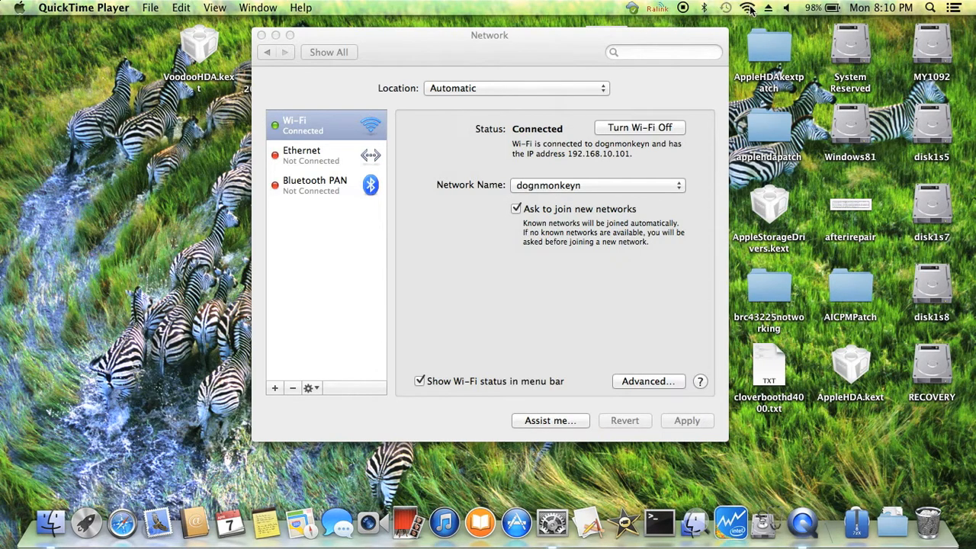
- Check nearby networks from the Wi-Fi menu, then show About This Mac from the Apple menu
{"action": "left_click", "coordinate": [744, 9]}
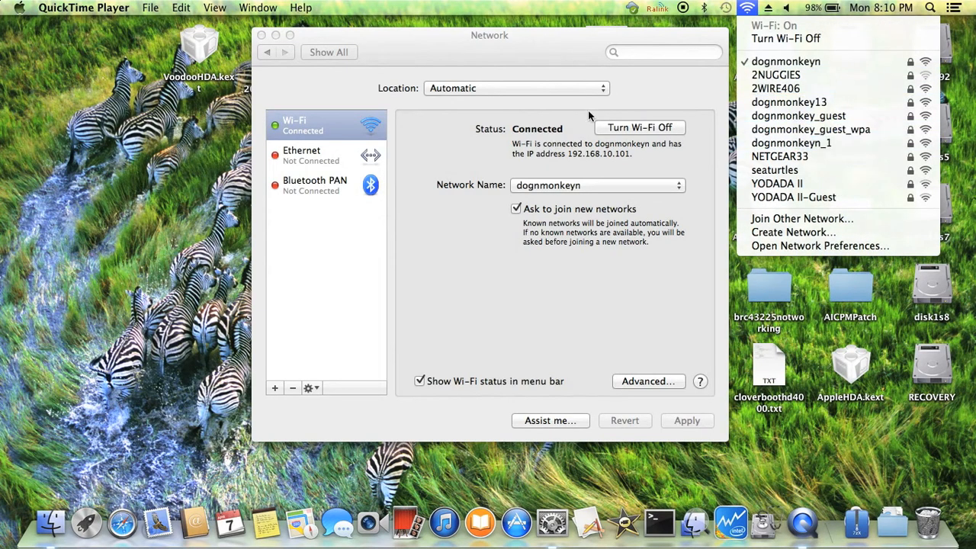
{"action": "left_click", "coordinate": [19, 9]}
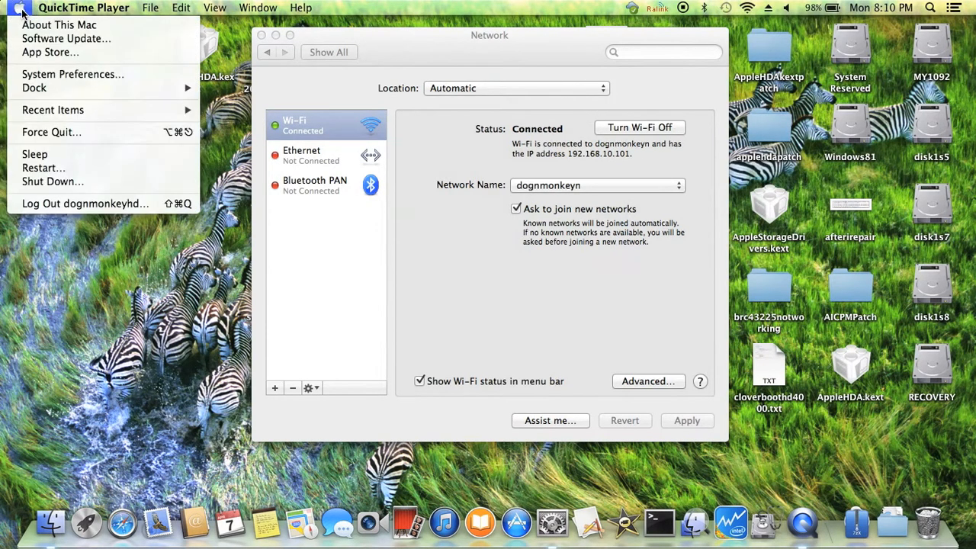
{"action": "mouse_move", "coordinate": [34, 157]}
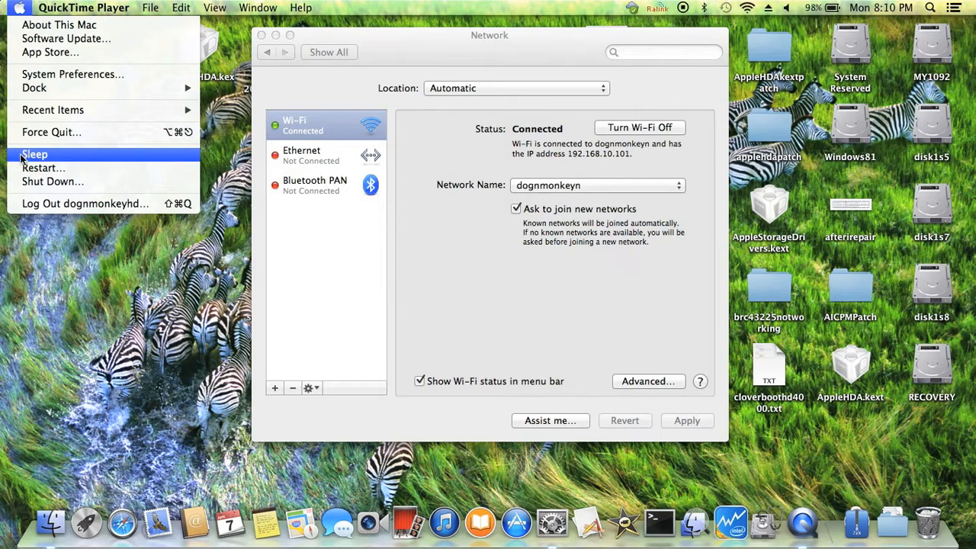
{"action": "mouse_move", "coordinate": [55, 29]}
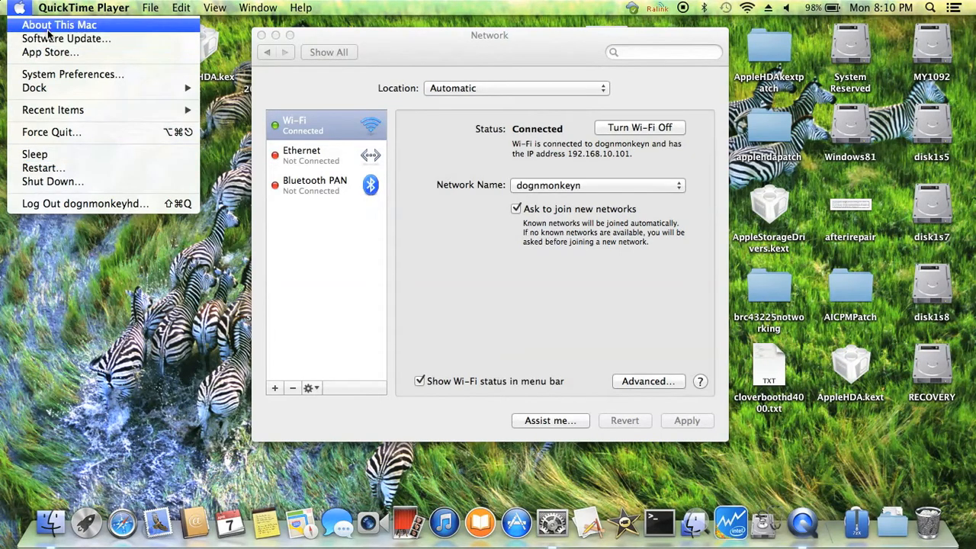
{"action": "left_click", "coordinate": [59, 15]}
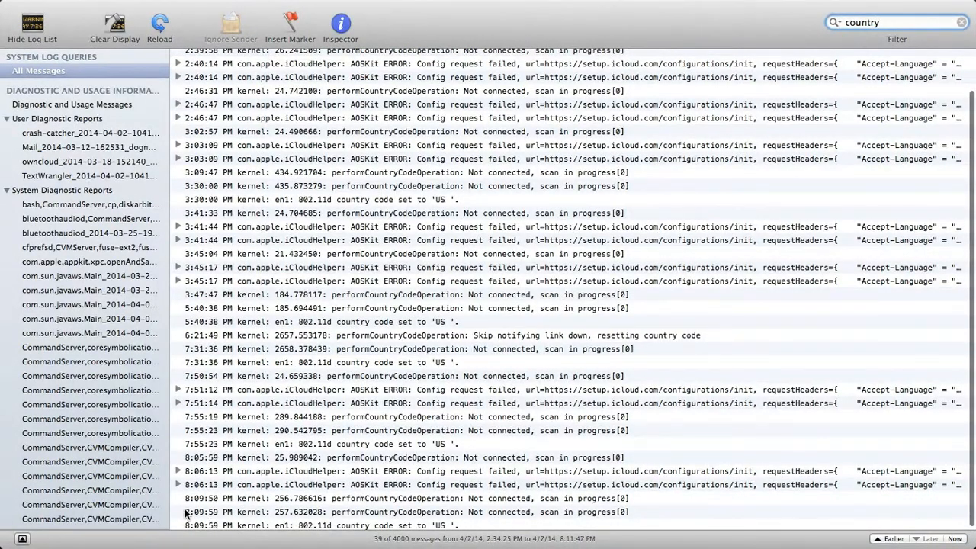
{"action": "mouse_move", "coordinate": [197, 507]}
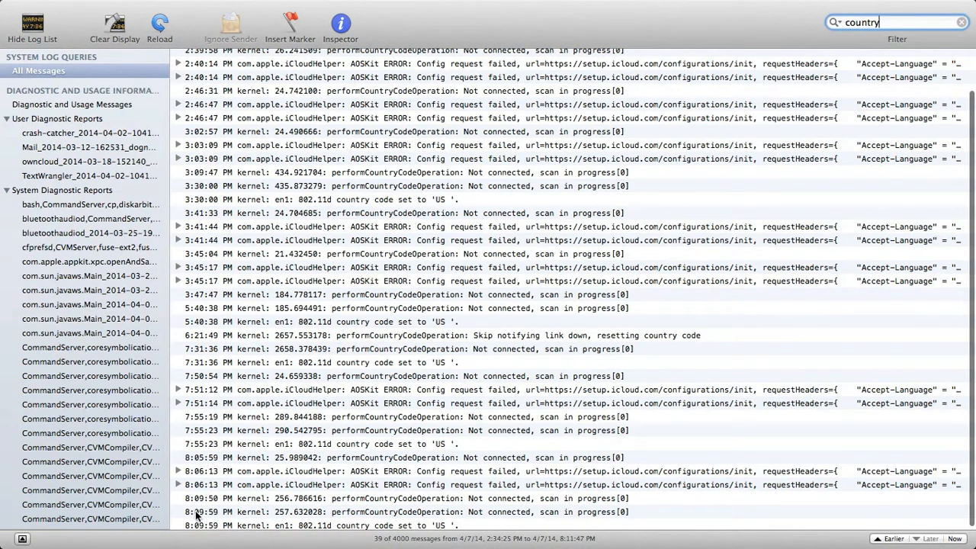
{"action": "mouse_move", "coordinate": [203, 517]}
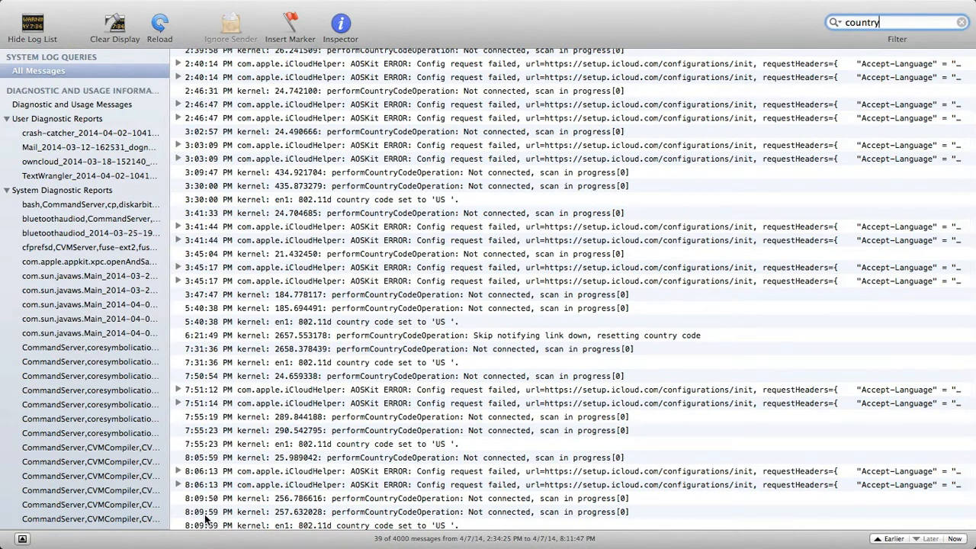
{"action": "mouse_move", "coordinate": [335, 522]}
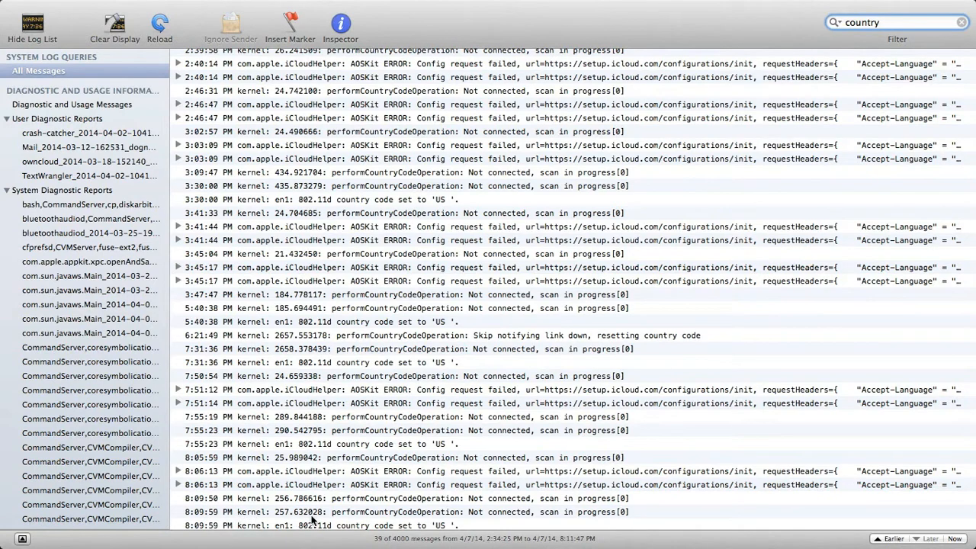
{"action": "mouse_move", "coordinate": [381, 527]}
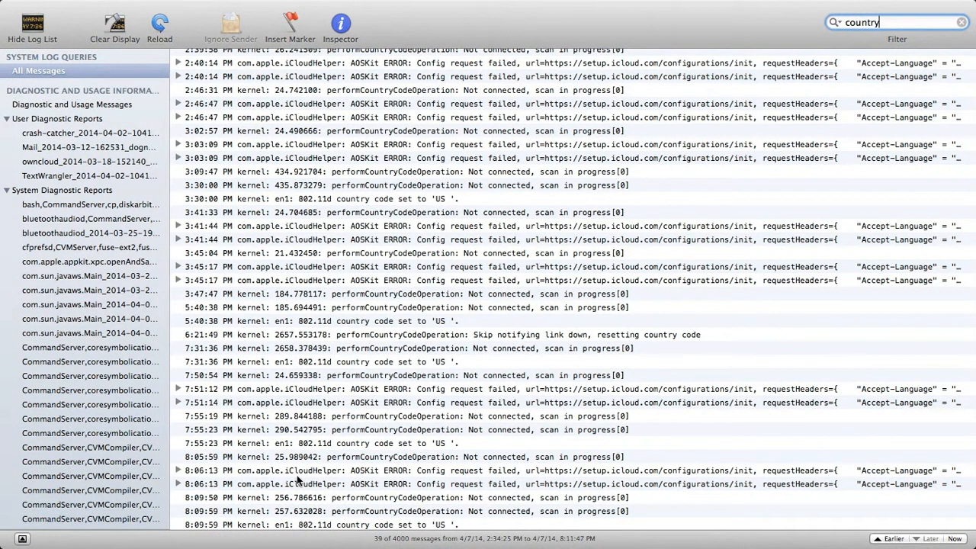
{"action": "mouse_move", "coordinate": [289, 465]}
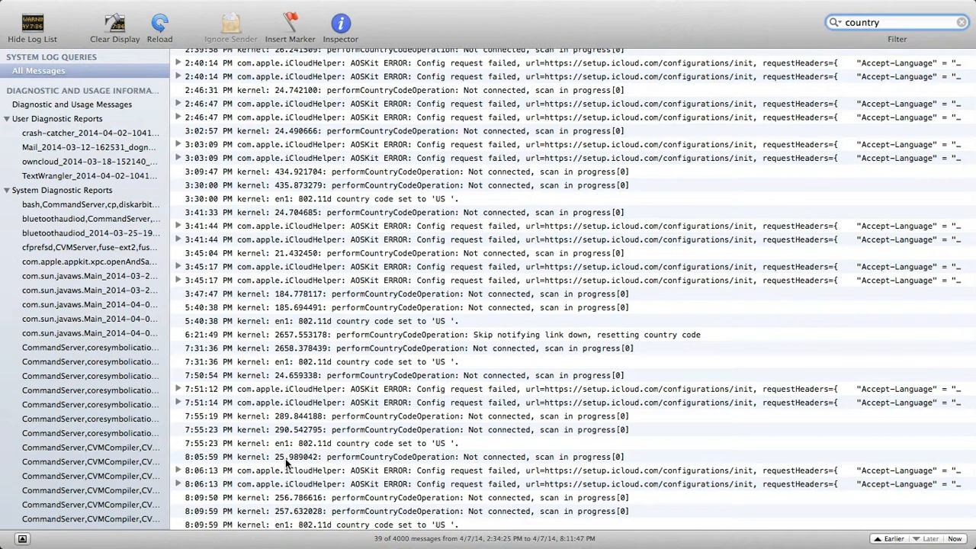